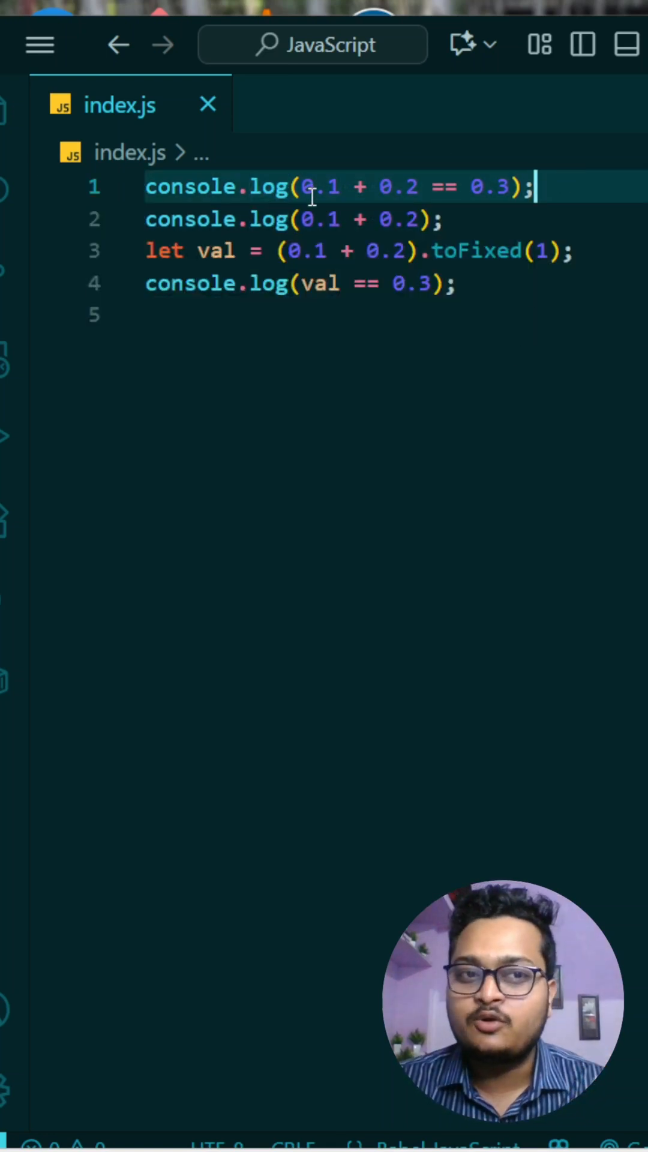
mouse_move(584, 351)
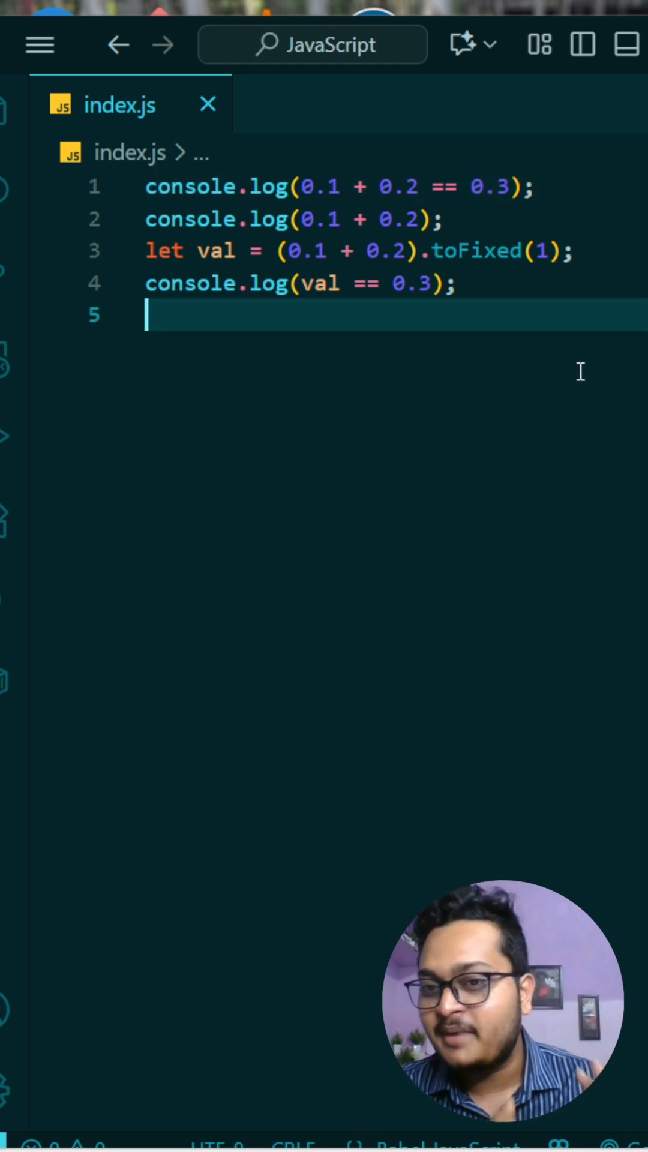
mouse_move(326, 232)
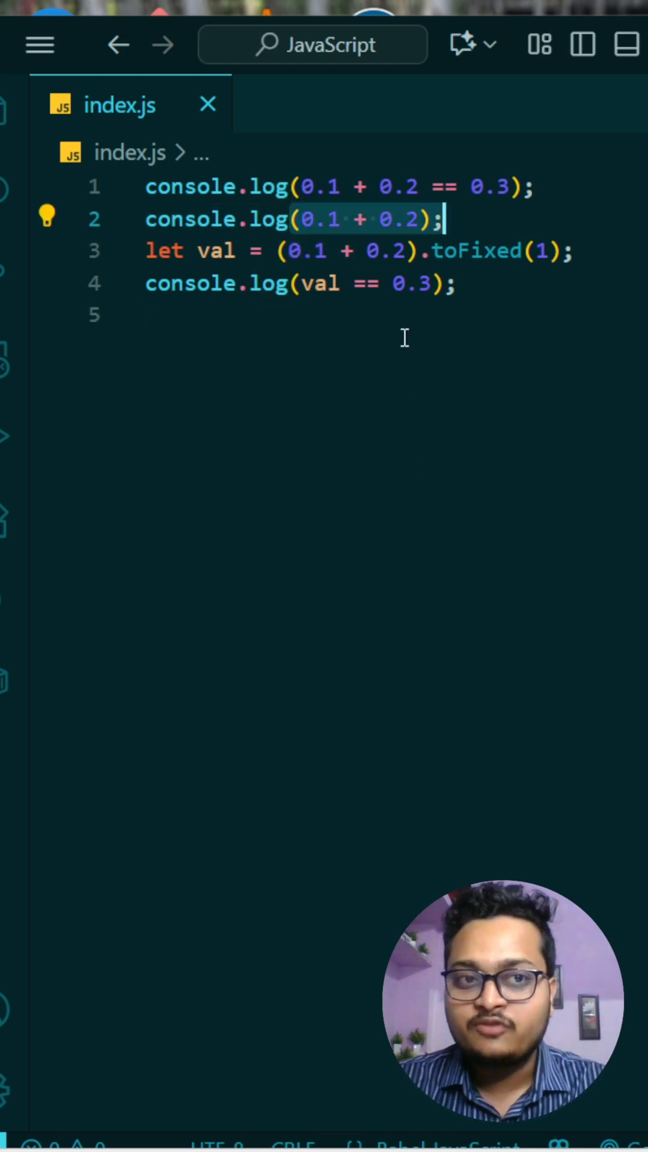
mouse_move(448, 516)
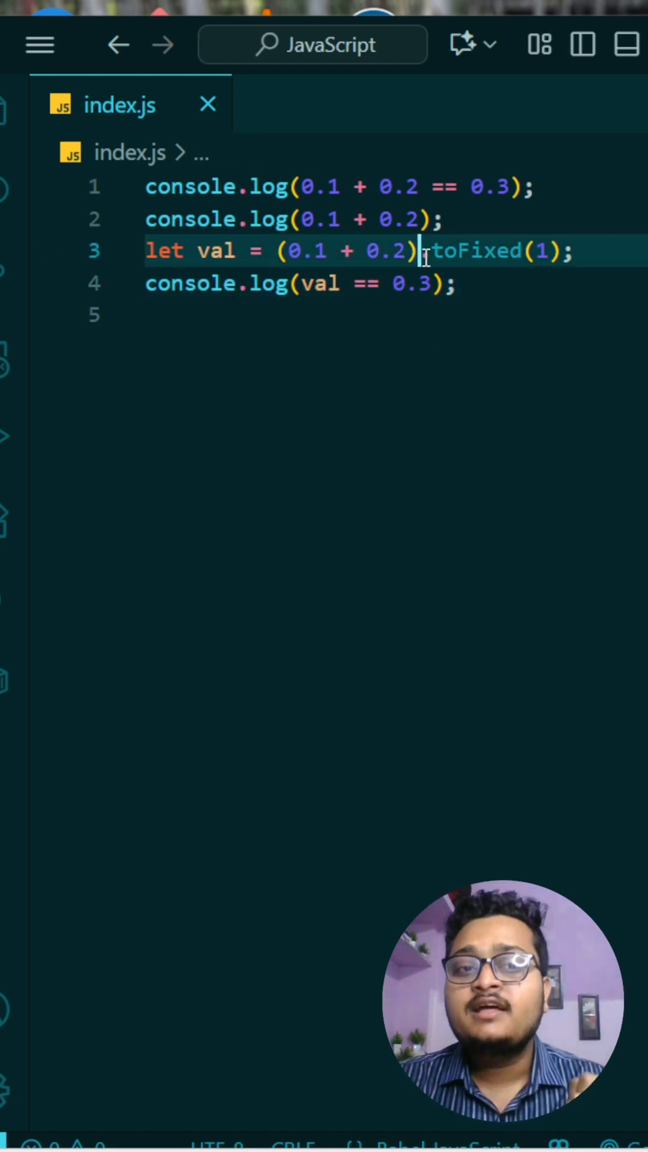
text(.)
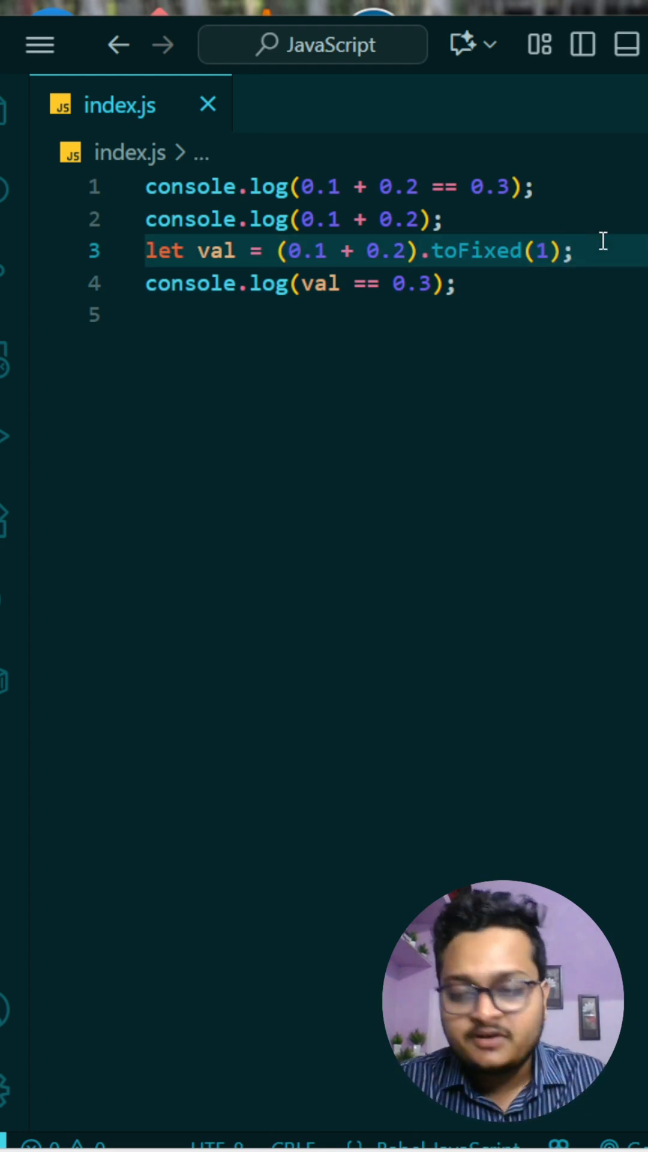